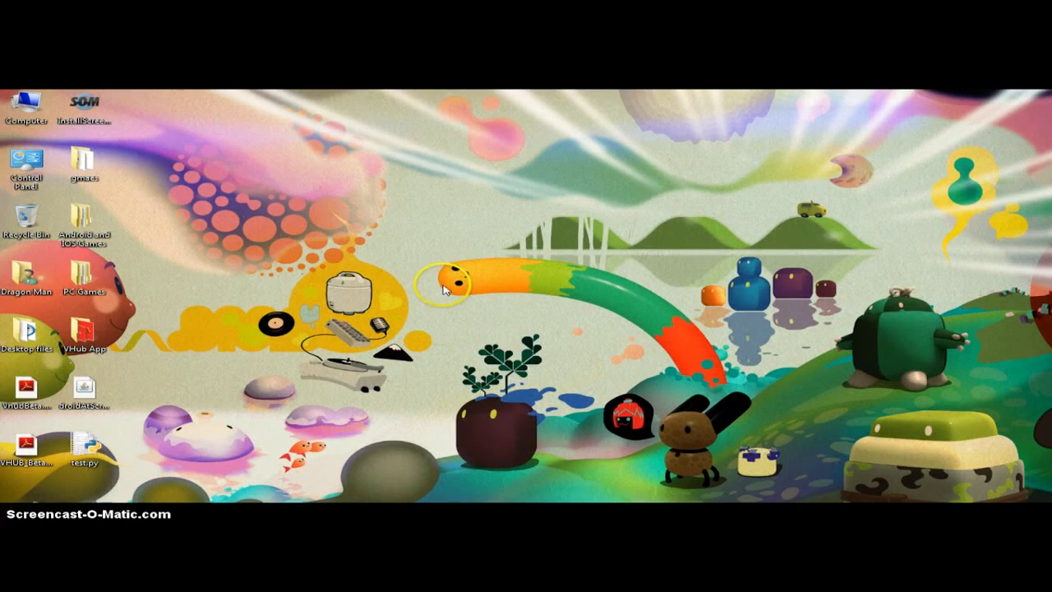
Leave the browser page and restore the Unreal Frontend window from the taskbar.
left_click_drag(443, 288, 686, 374)
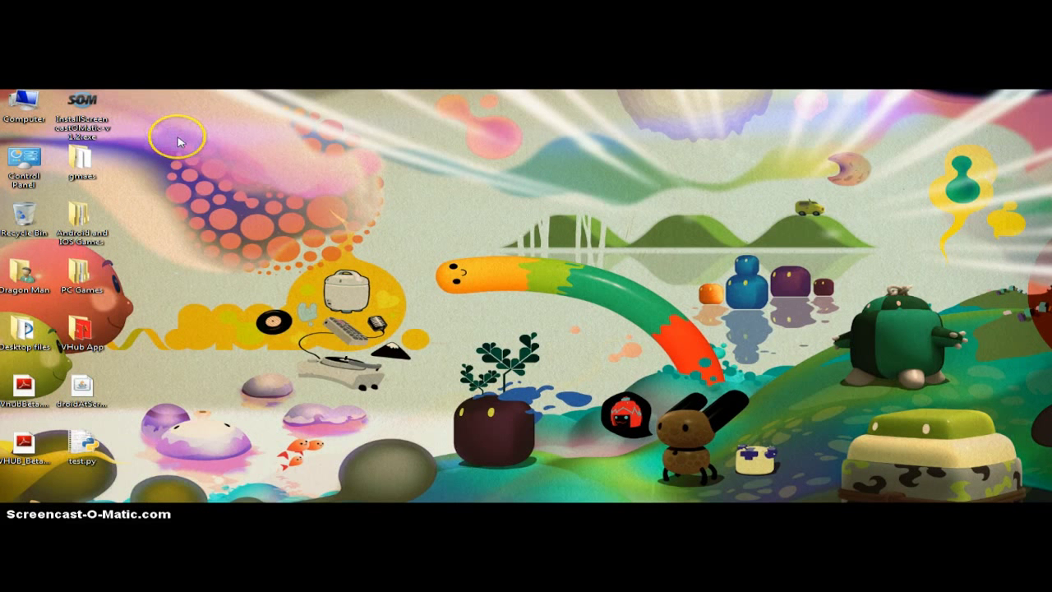
mouse_move(234, 189)
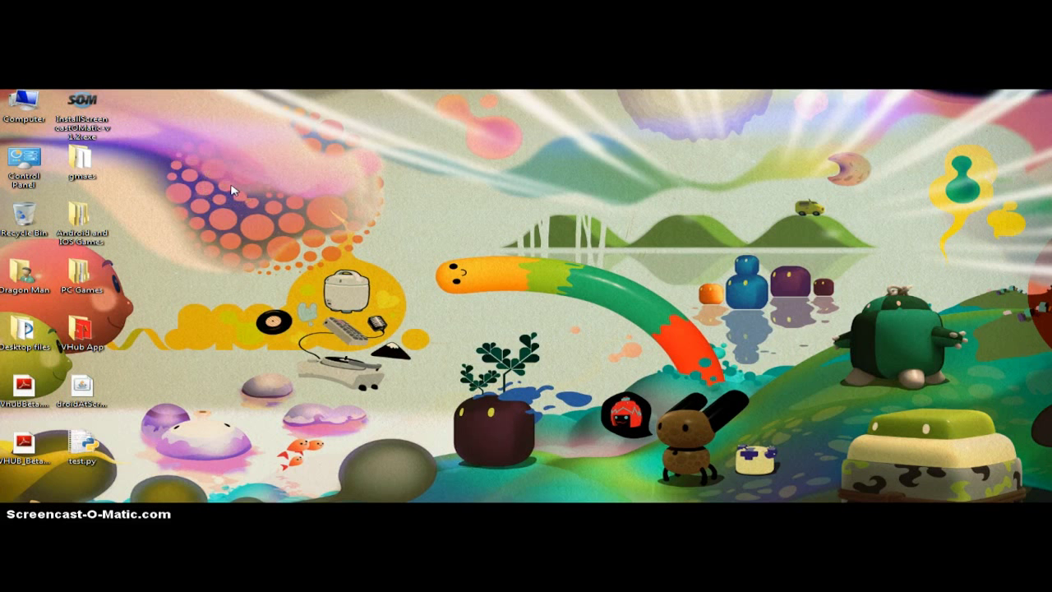
mouse_move(82, 390)
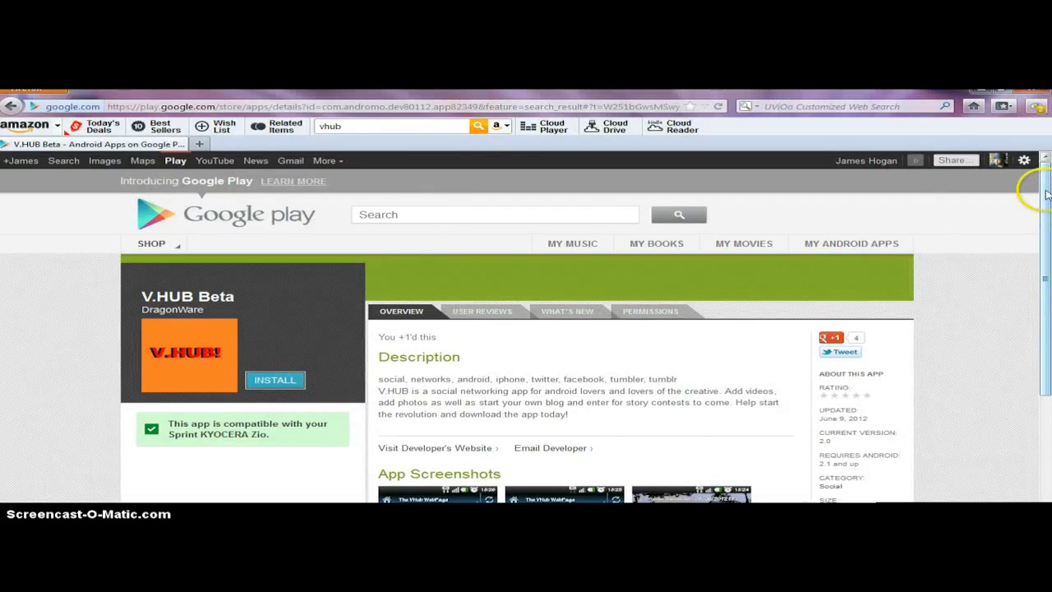
scroll("down", 3)
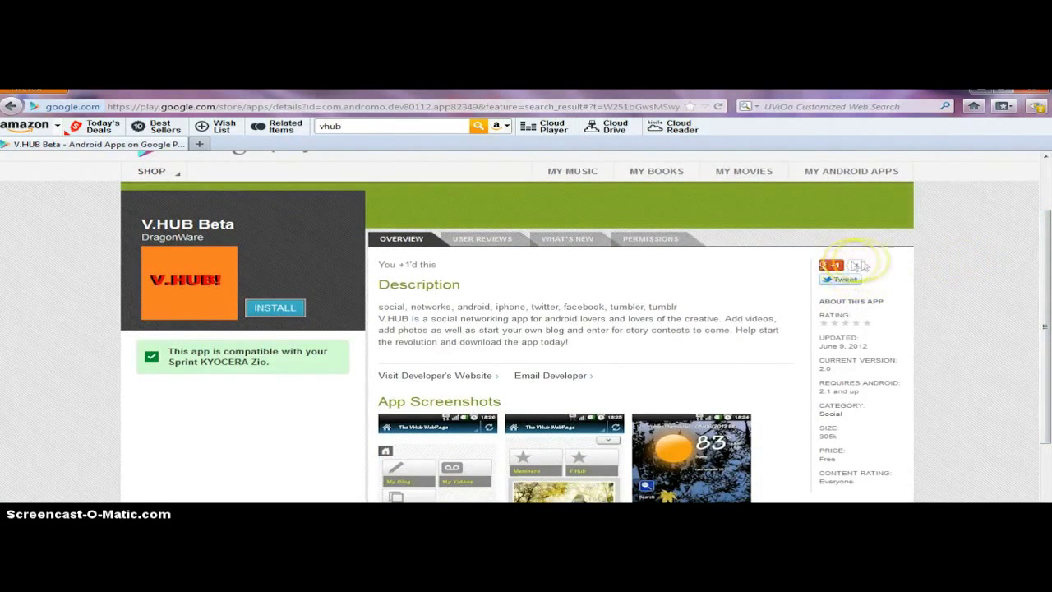
mouse_move(922, 278)
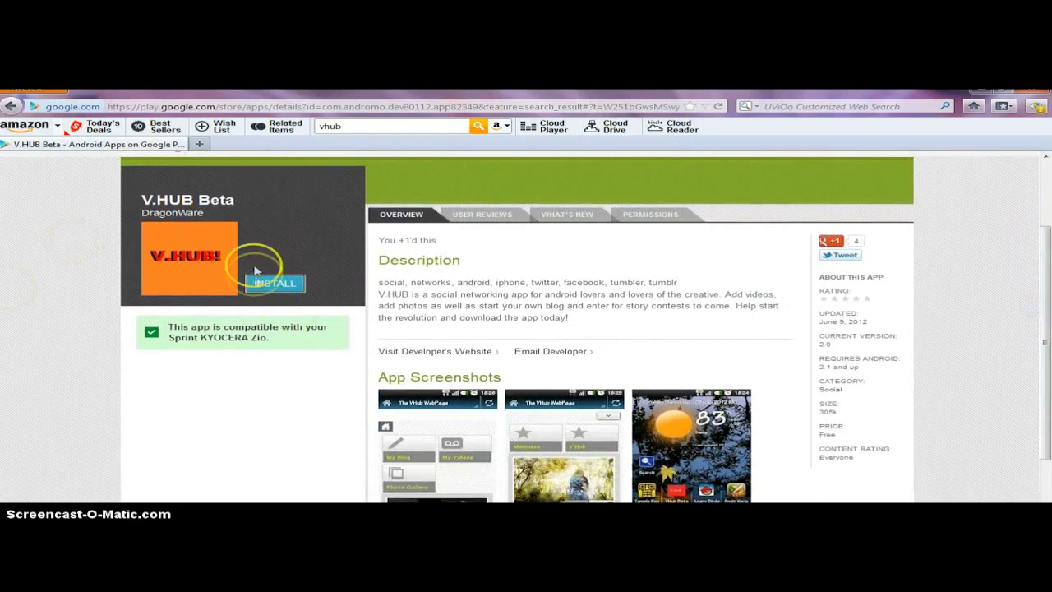
mouse_move(510, 246)
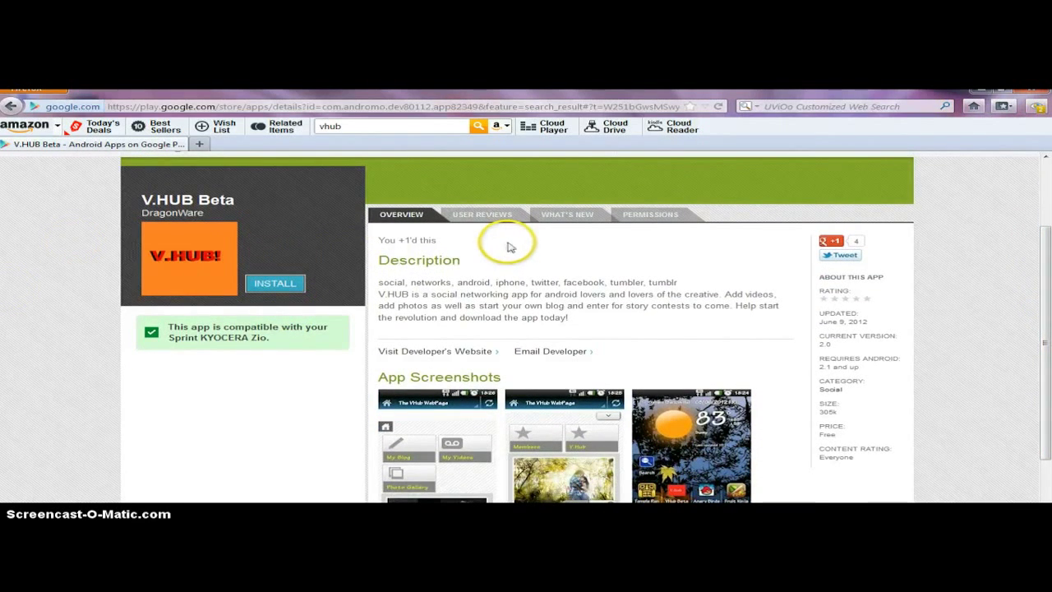
mouse_move(510, 246)
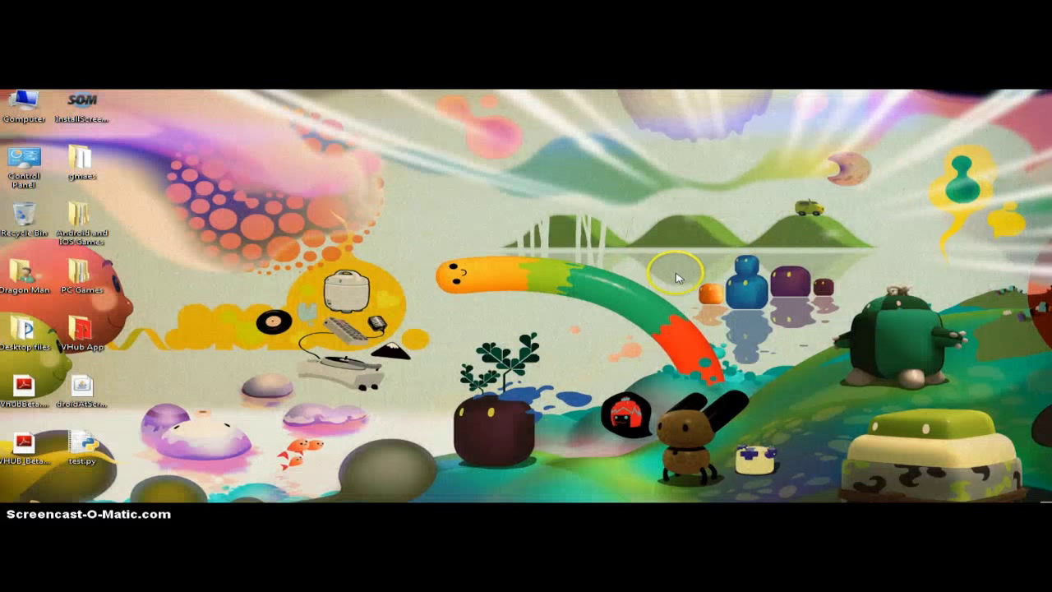
mouse_move(658, 263)
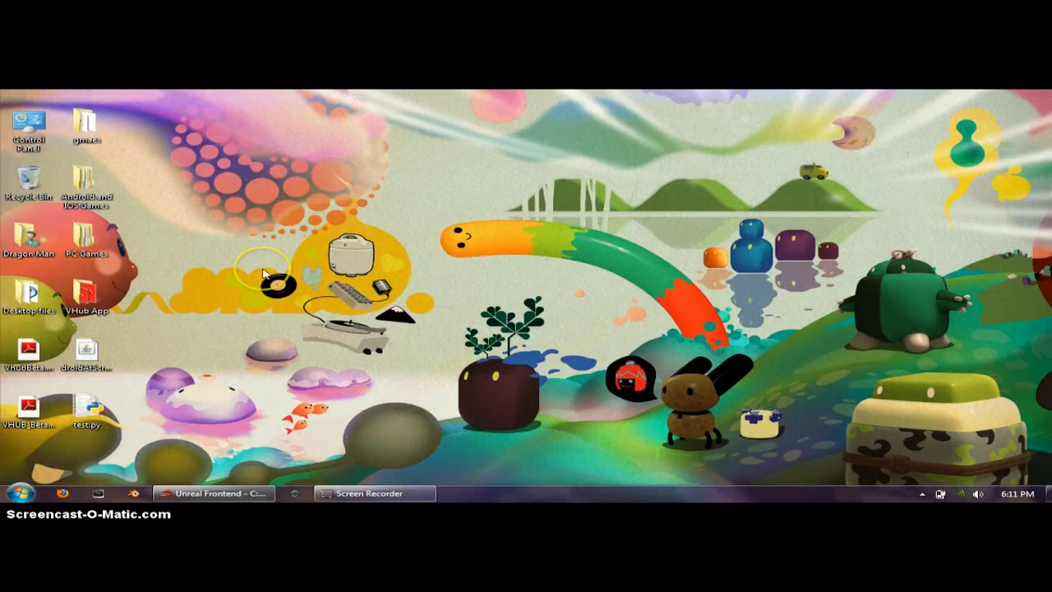
left_click(212, 494)
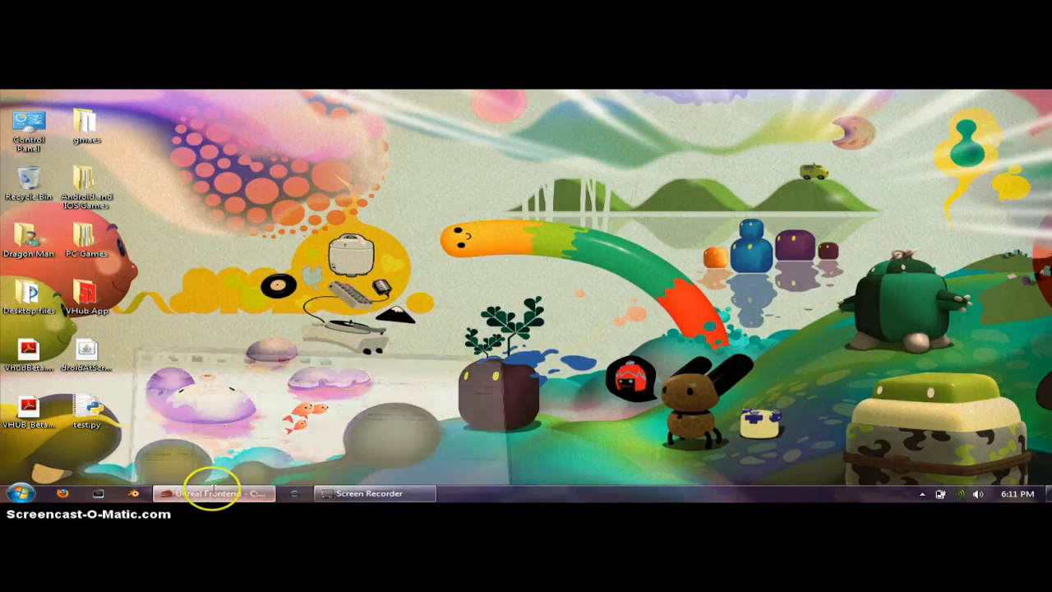
Close the Unreal Frontend window with its X button.
left_click(212, 493)
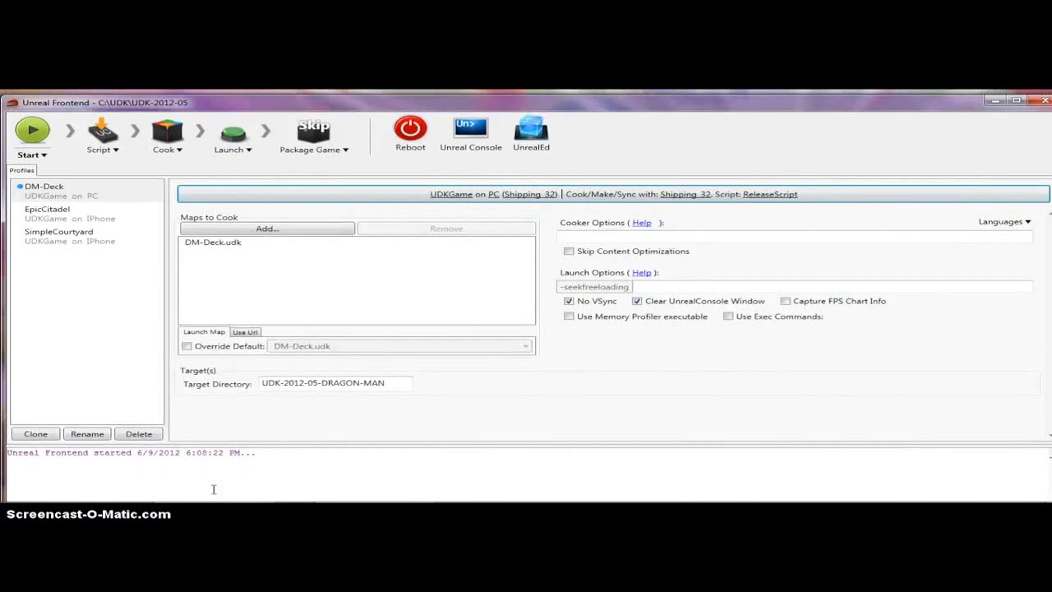
mouse_move(470, 127)
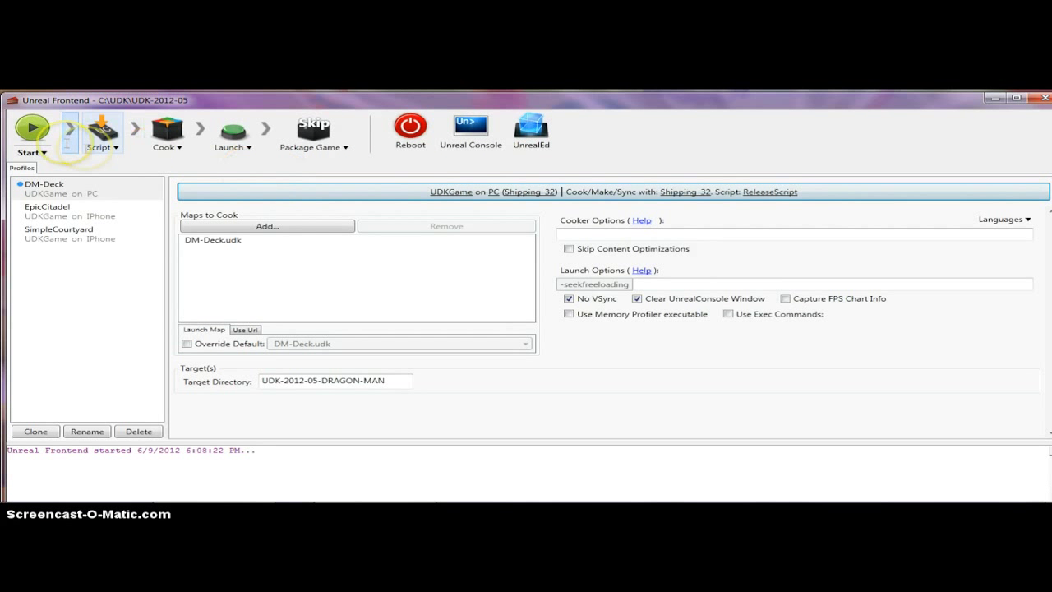
mouse_move(410, 128)
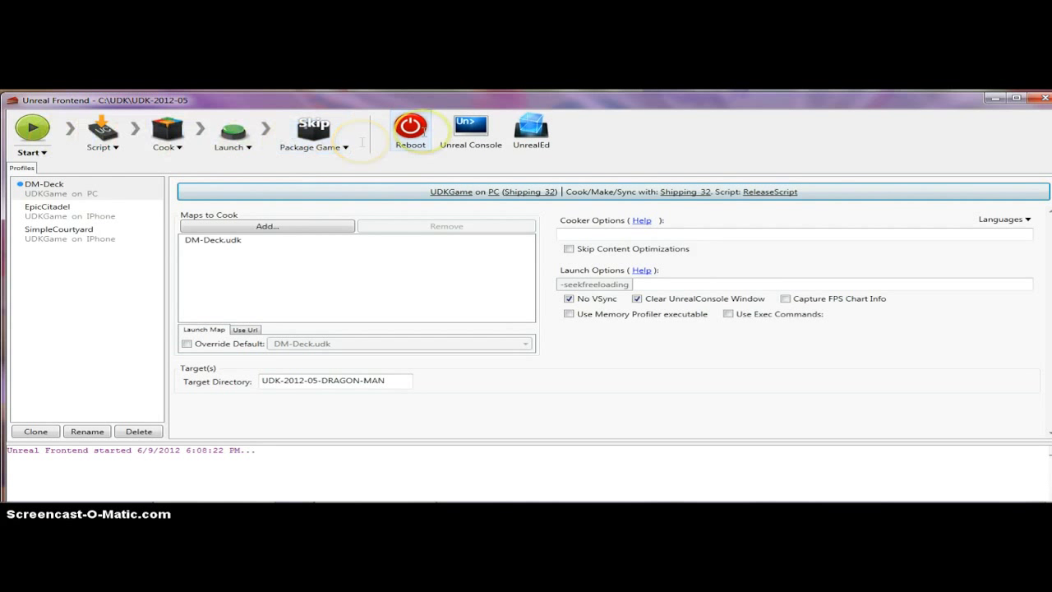
mouse_move(392, 160)
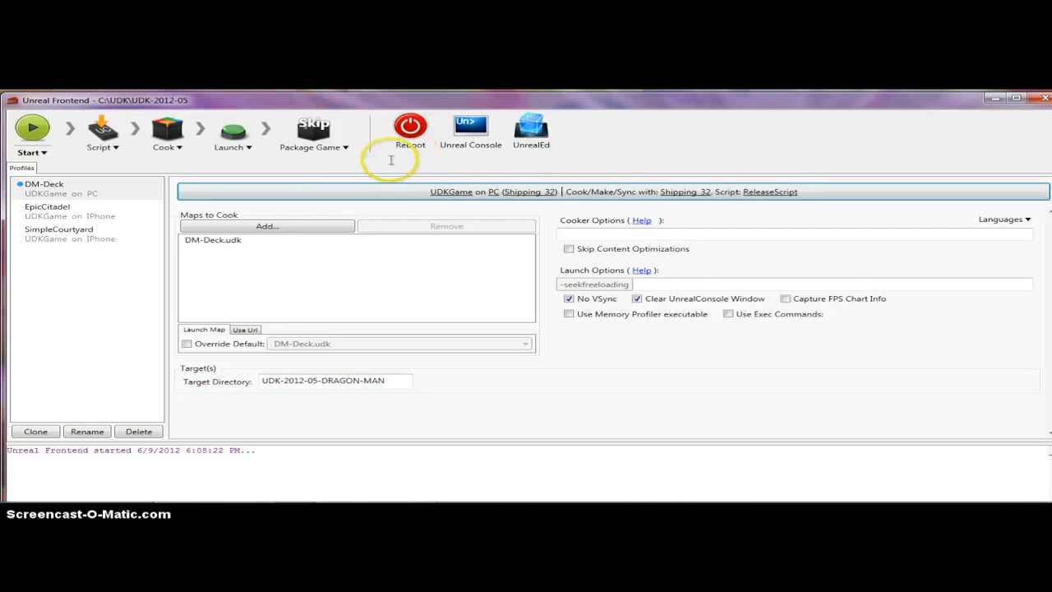
mouse_move(543, 170)
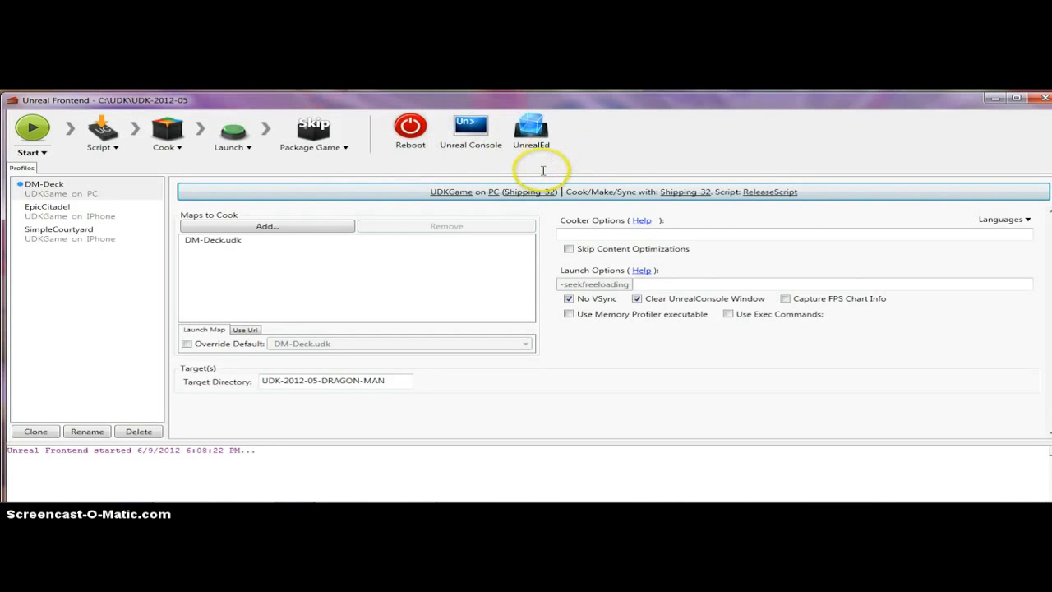
mouse_move(529, 127)
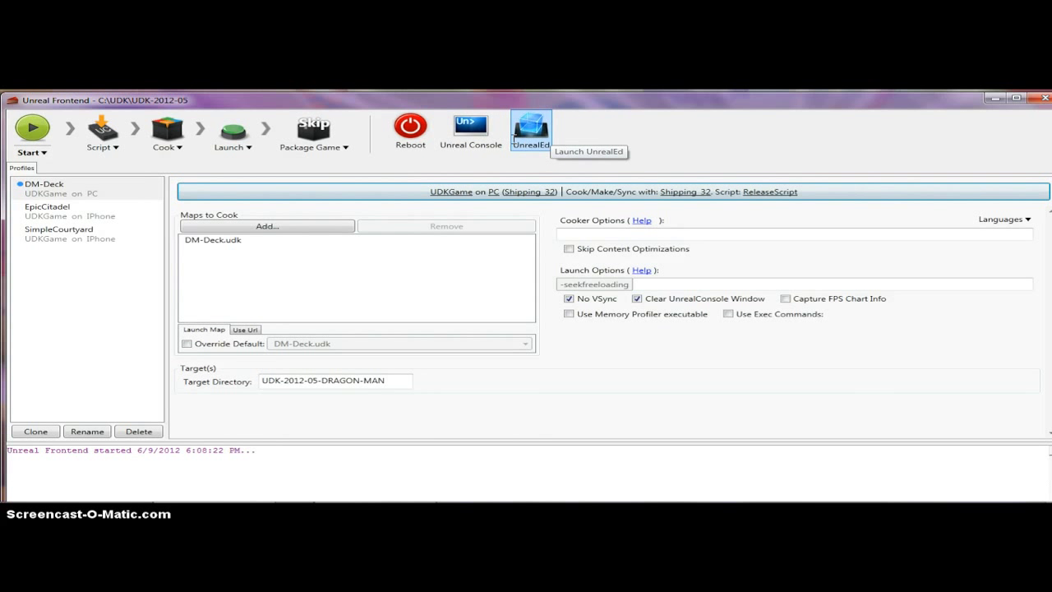
mouse_move(531, 130)
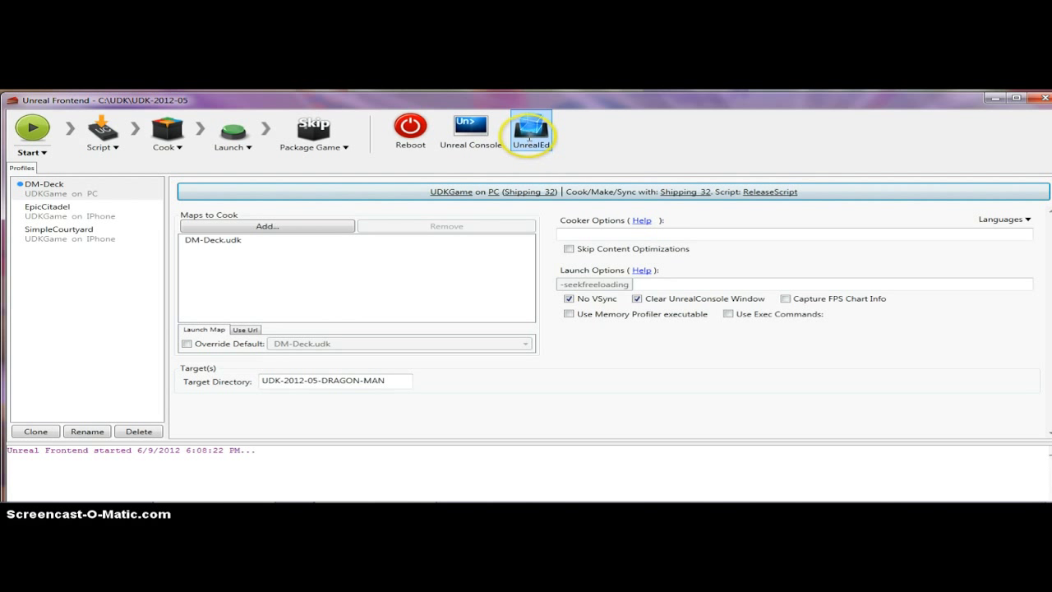
mouse_move(1040, 99)
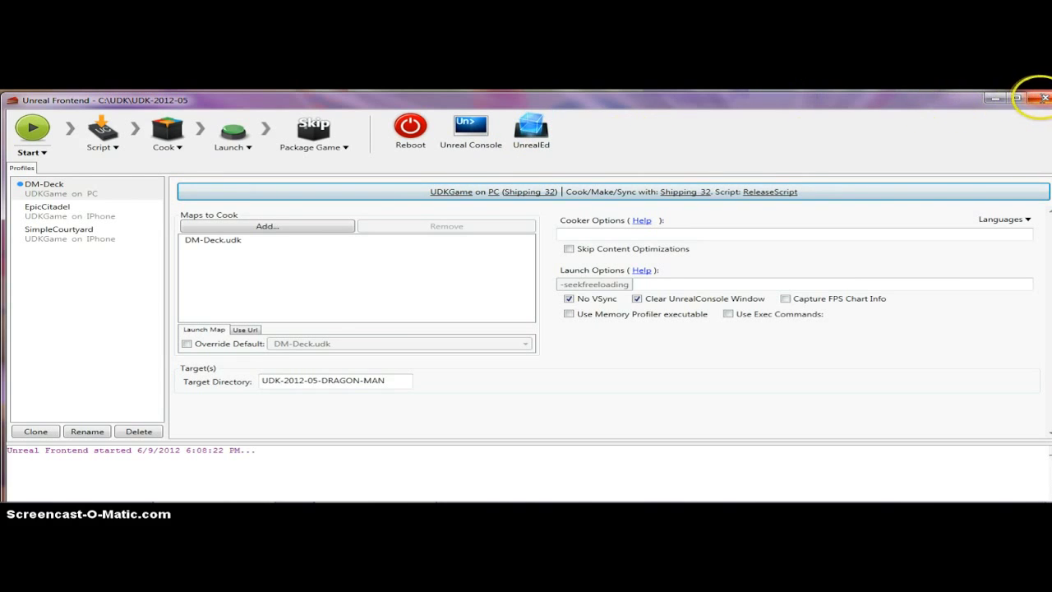
left_click(1036, 99)
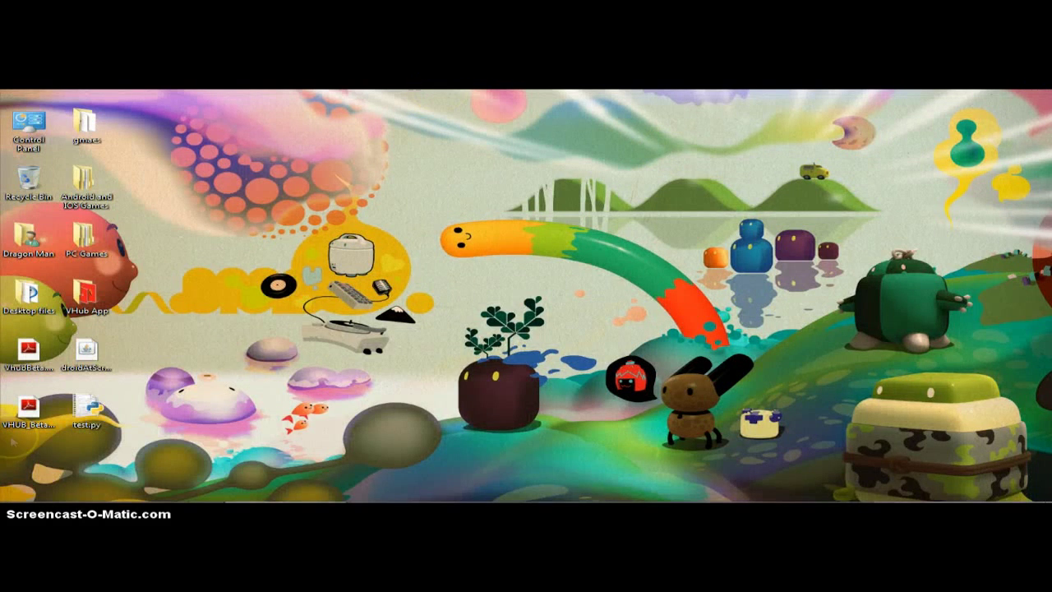
Expand Start > All Programs > Unreal Development Kit to show UDK-2012-05 and Tools.
left_click(10, 493)
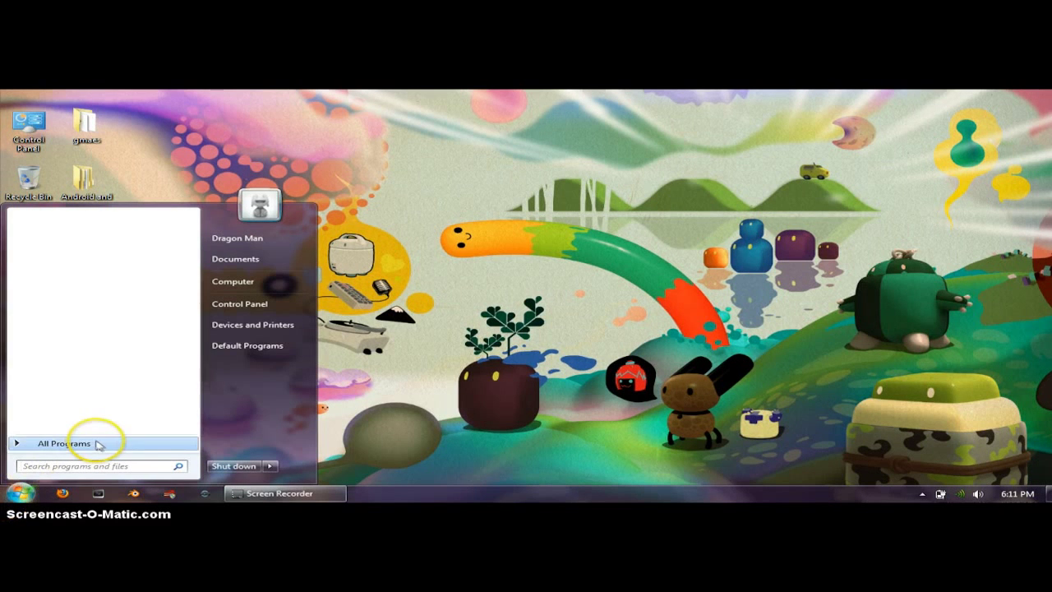
left_click(64, 443)
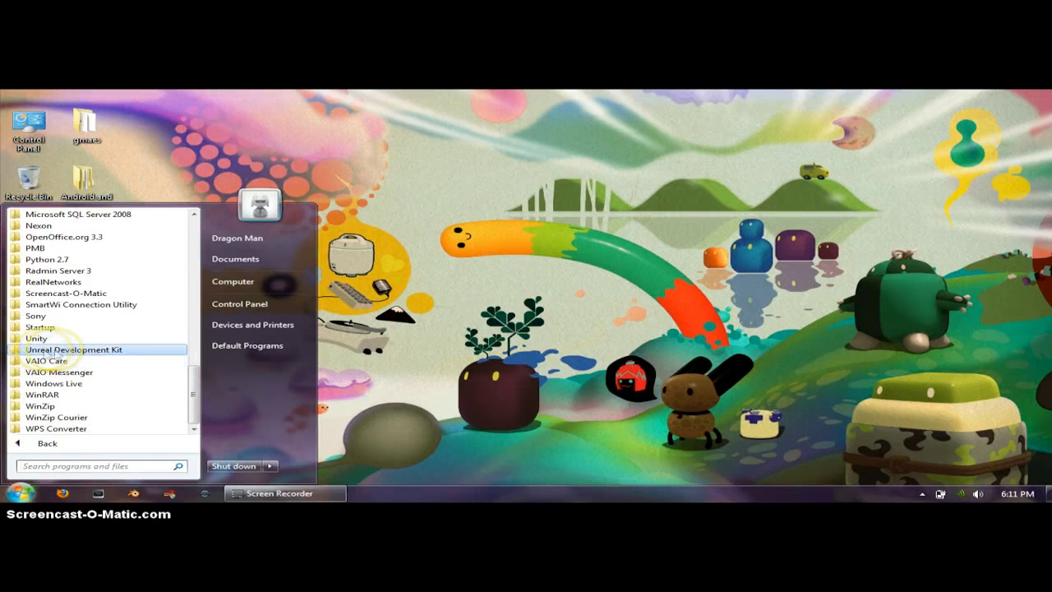
left_click(36, 338)
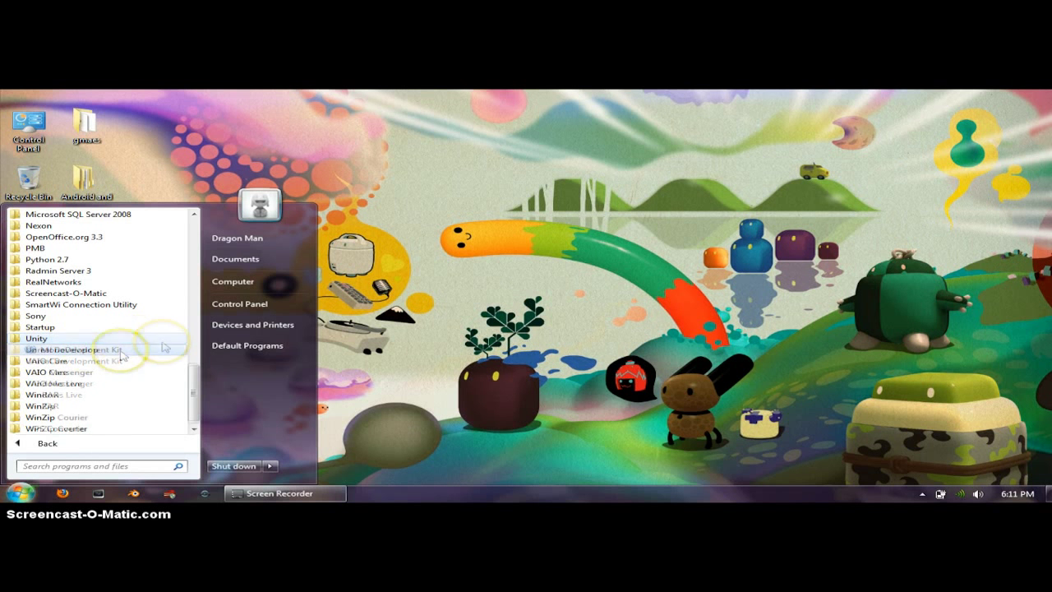
mouse_move(78, 356)
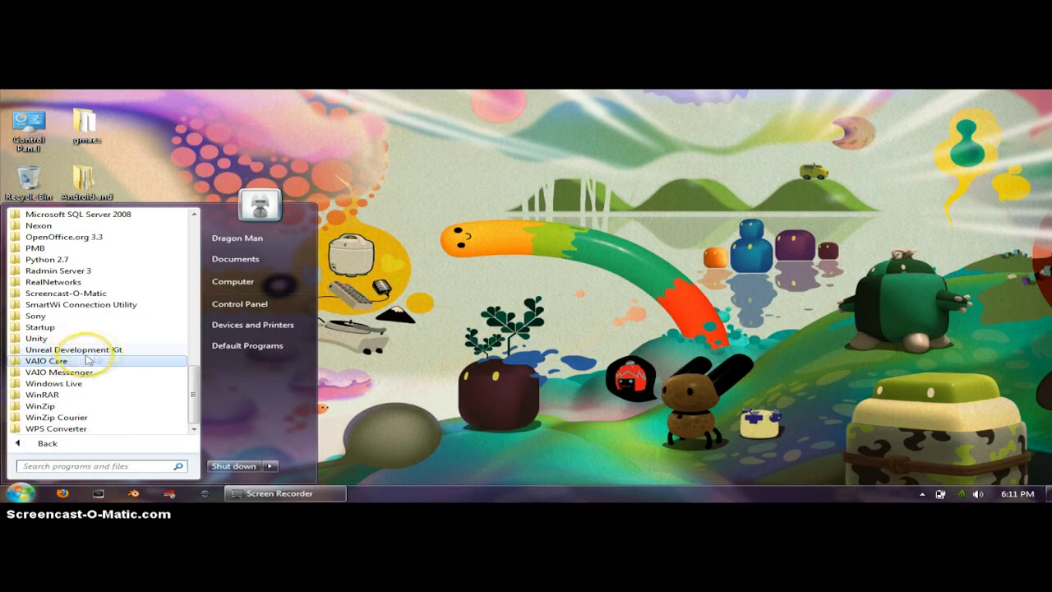
left_click(73, 349)
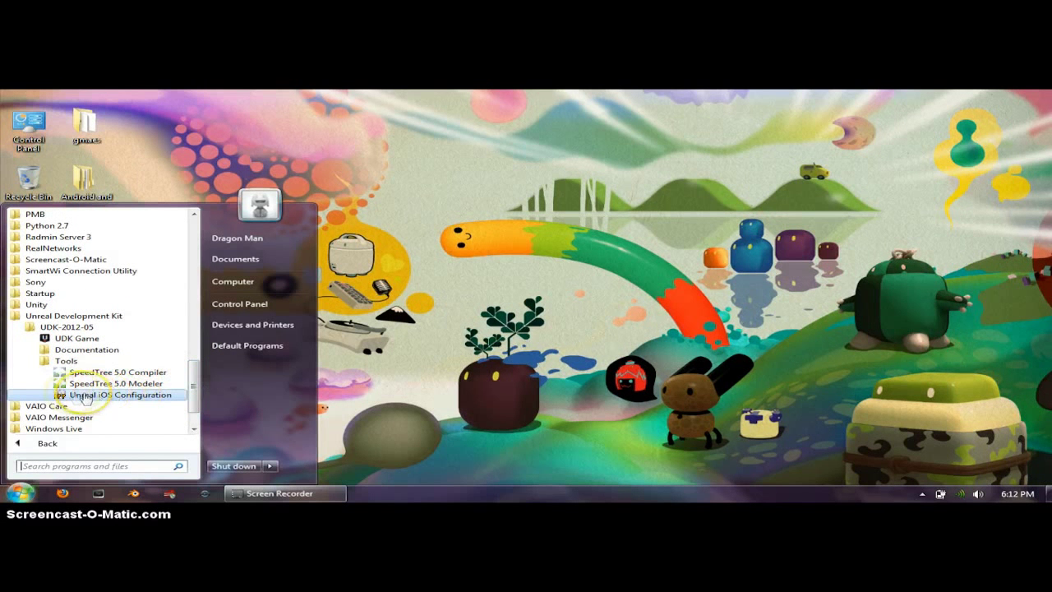
mouse_move(117, 383)
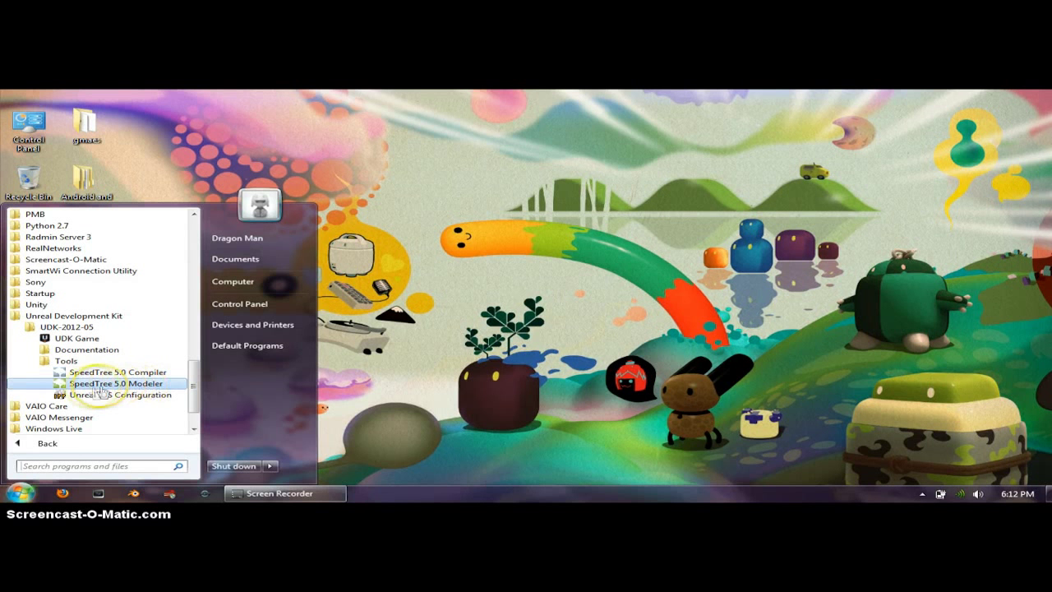
mouse_move(93, 395)
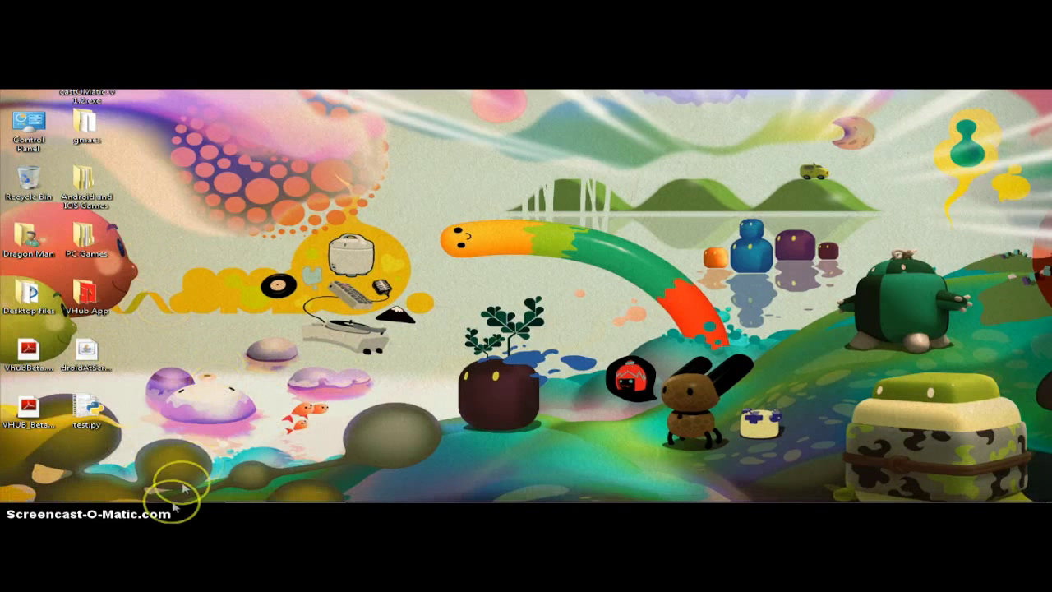
Restore Unreal Frontend, showing the DM-Deck profile with DM-Deck.udk to cook.
left_click(89, 411)
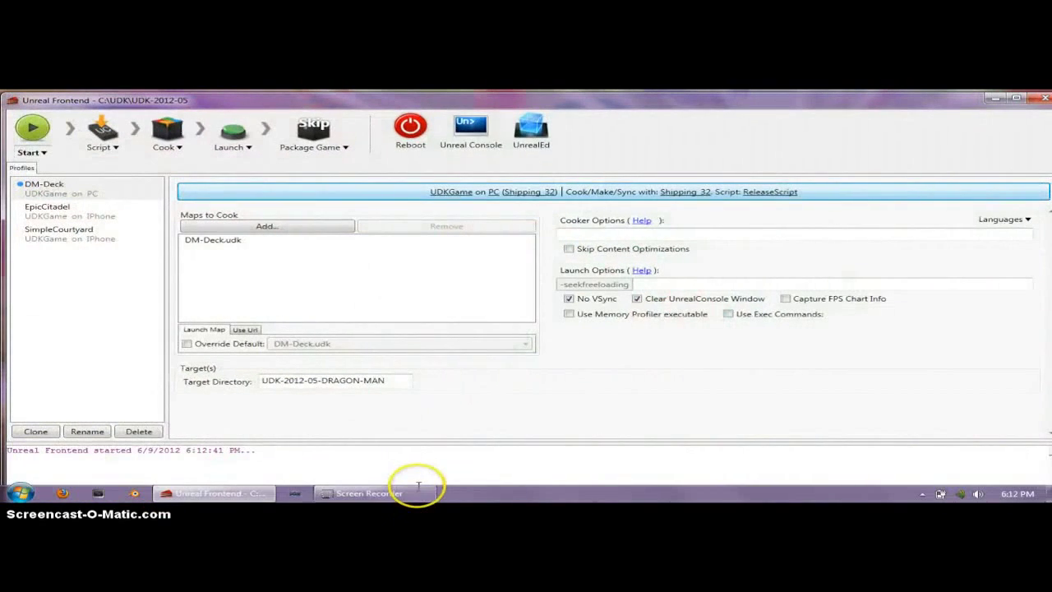
Focus Unreal Frontend and launch the 32-bit UnrealEd from its toolbar.
left_click(531, 125)
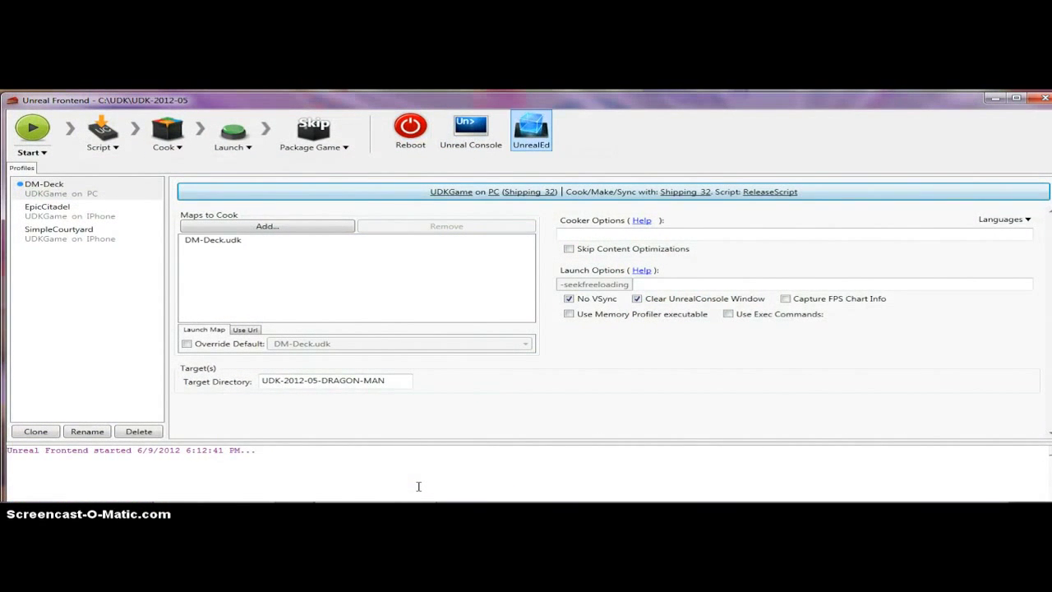
left_click(531, 125)
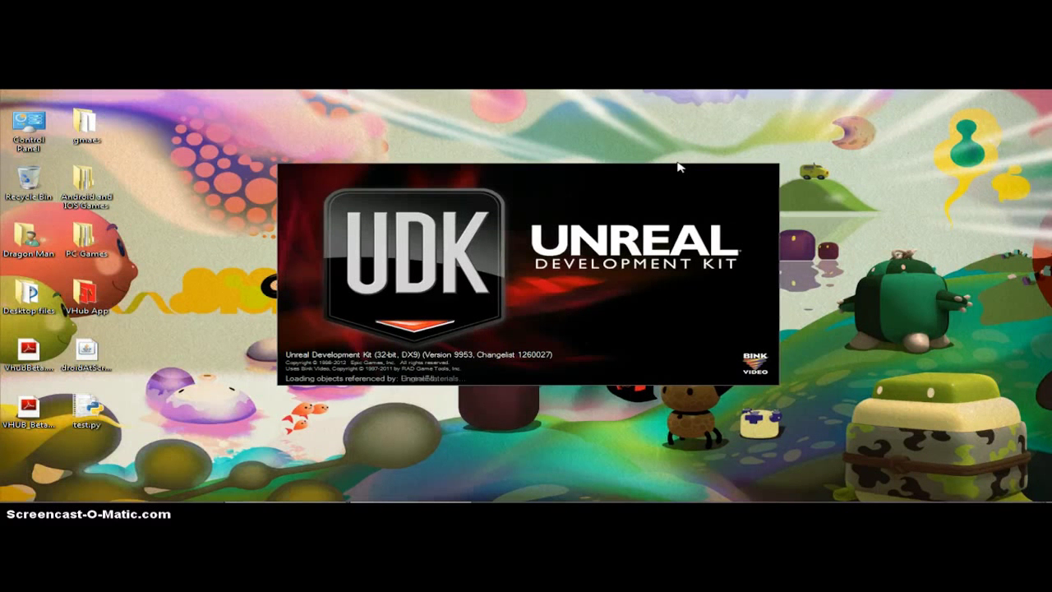
mouse_move(527, 282)
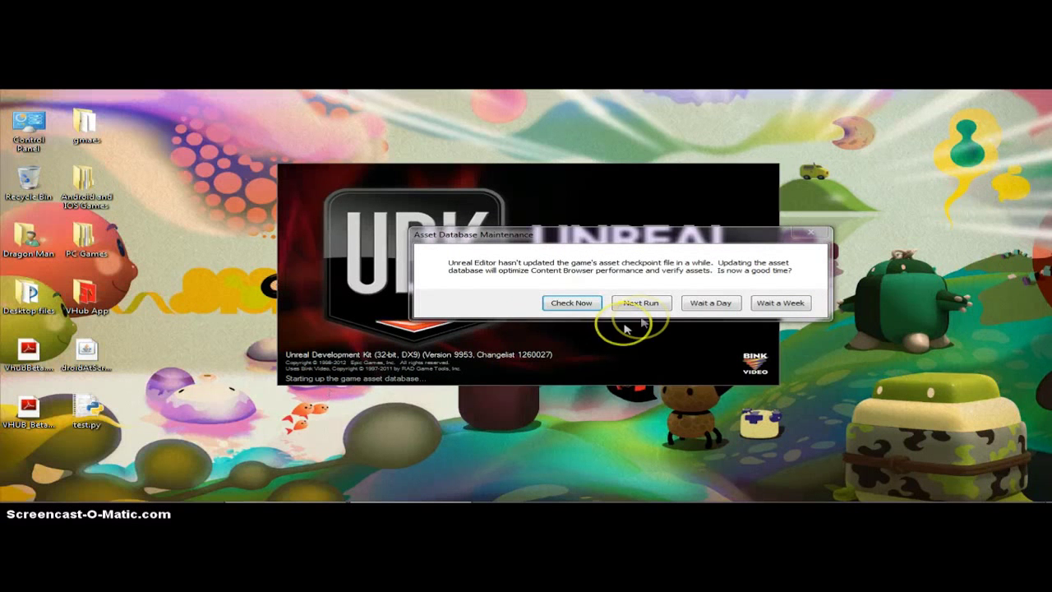
mouse_move(666, 320)
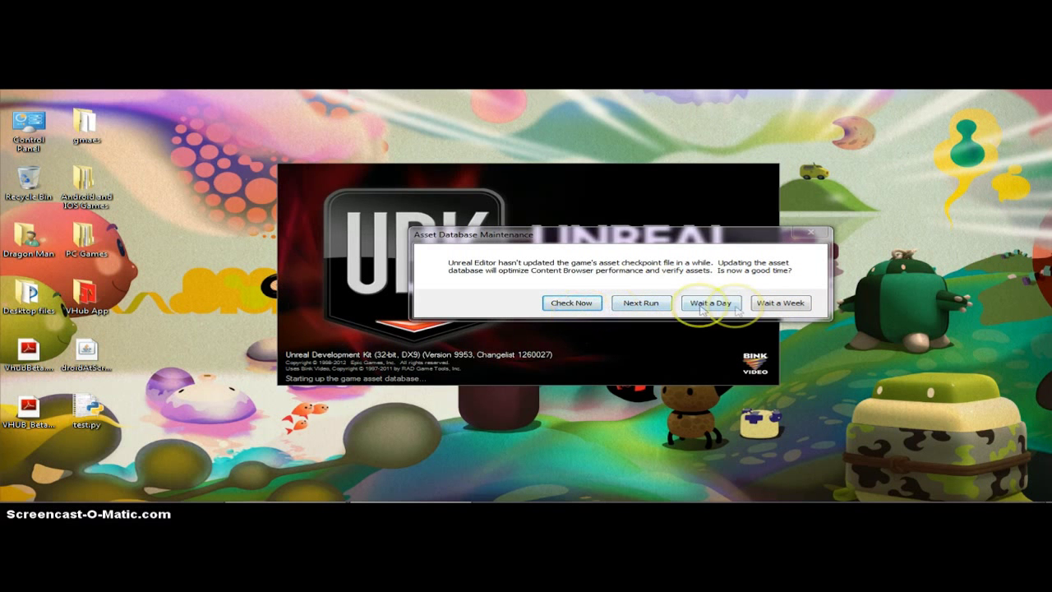
Choose Wait a Day on the Asset Database Maintenance prompt.
left_click(711, 303)
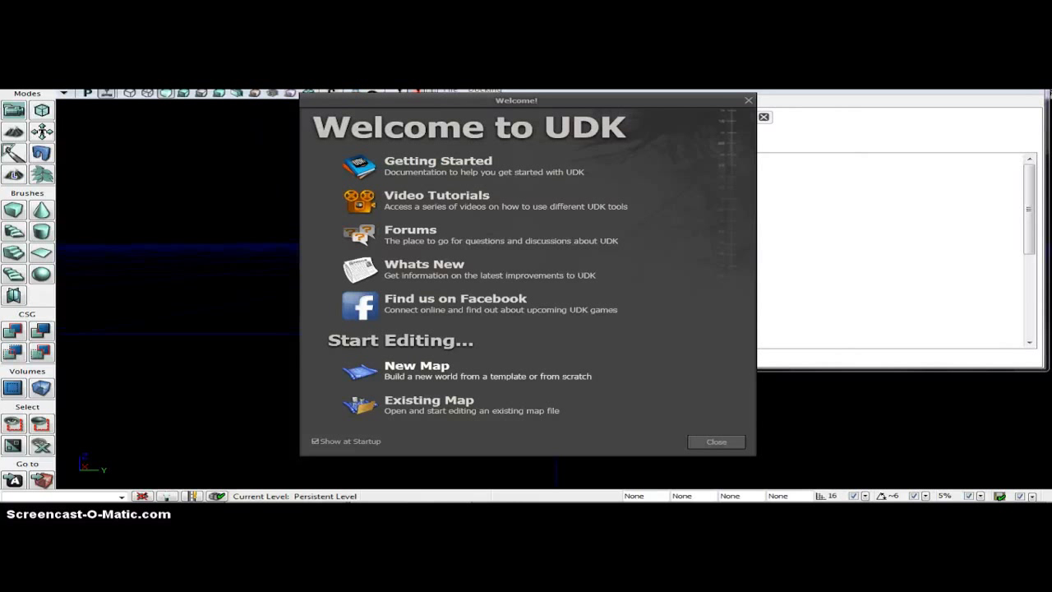
Create a new map from the Night Lighting template in the Welcome dialog.
left_click(416, 365)
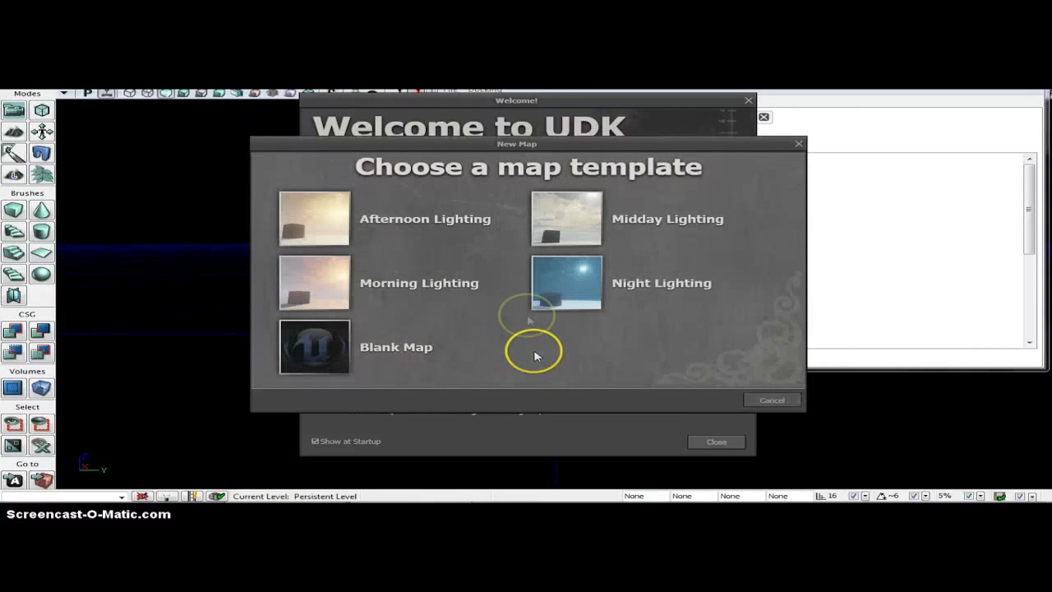
left_click(566, 282)
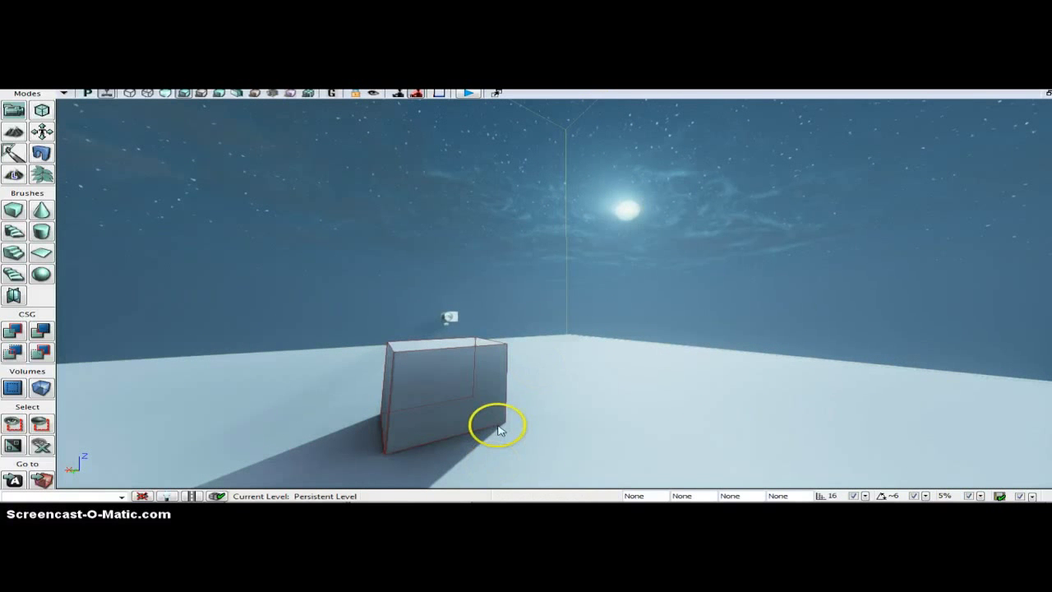
mouse_move(454, 376)
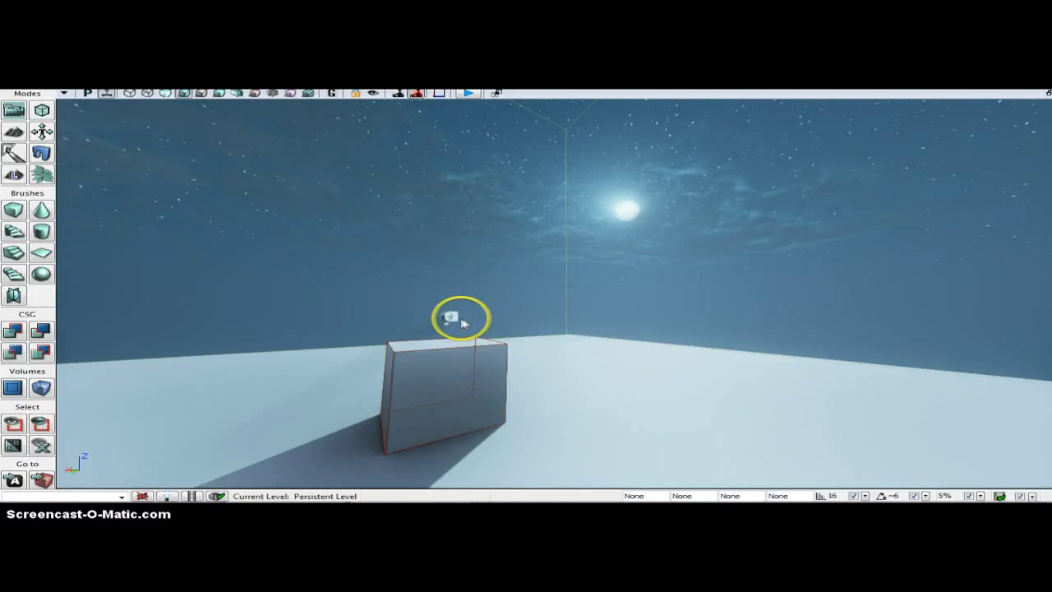
Select the DominantDirectionalLight sprite and delete it via its right-click menu.
left_click(451, 321)
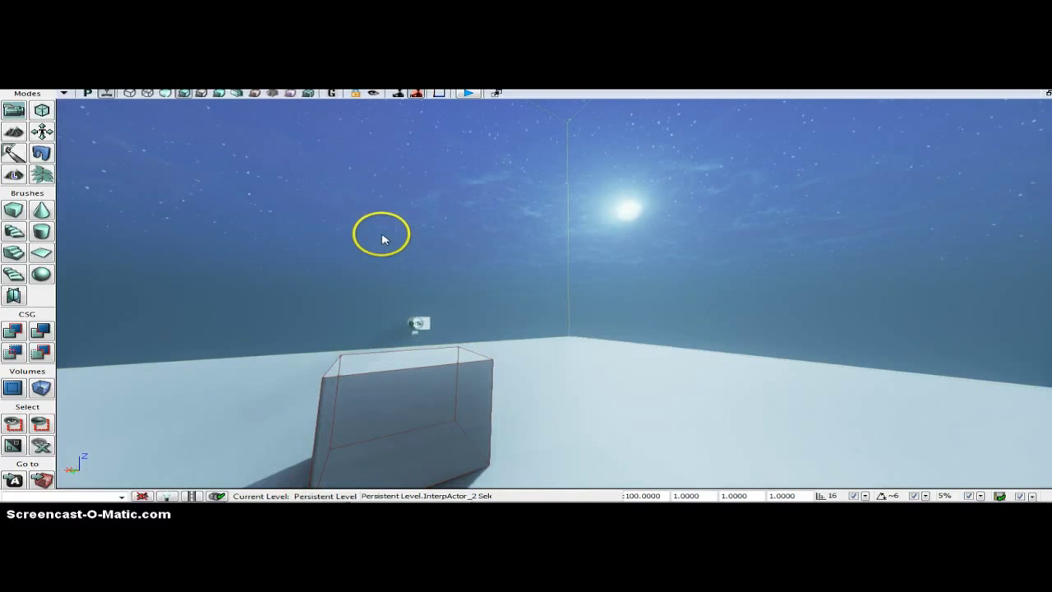
left_click(472, 92)
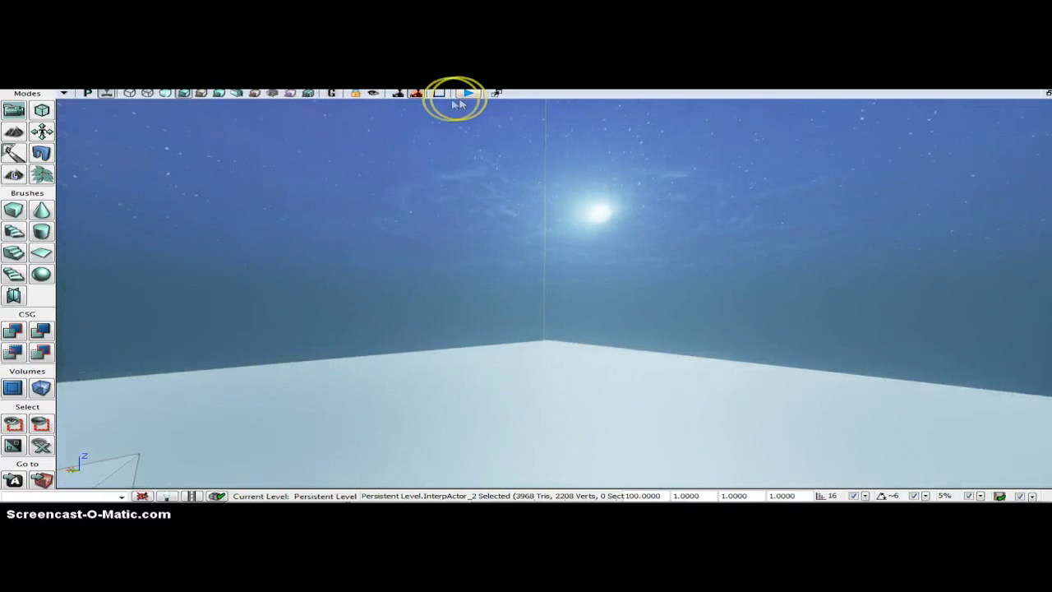
mouse_move(162, 388)
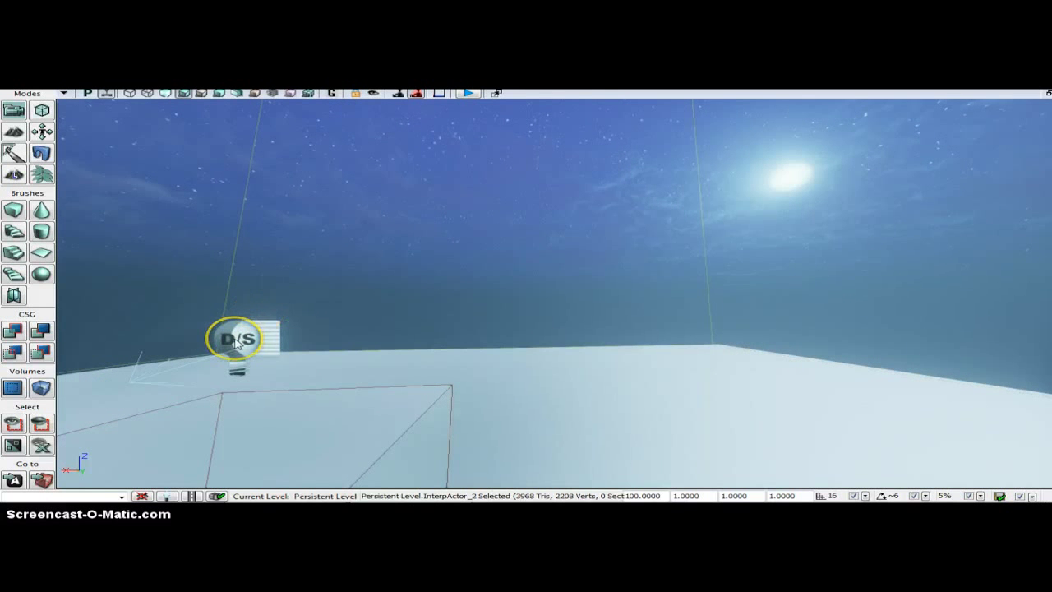
left_click(242, 341)
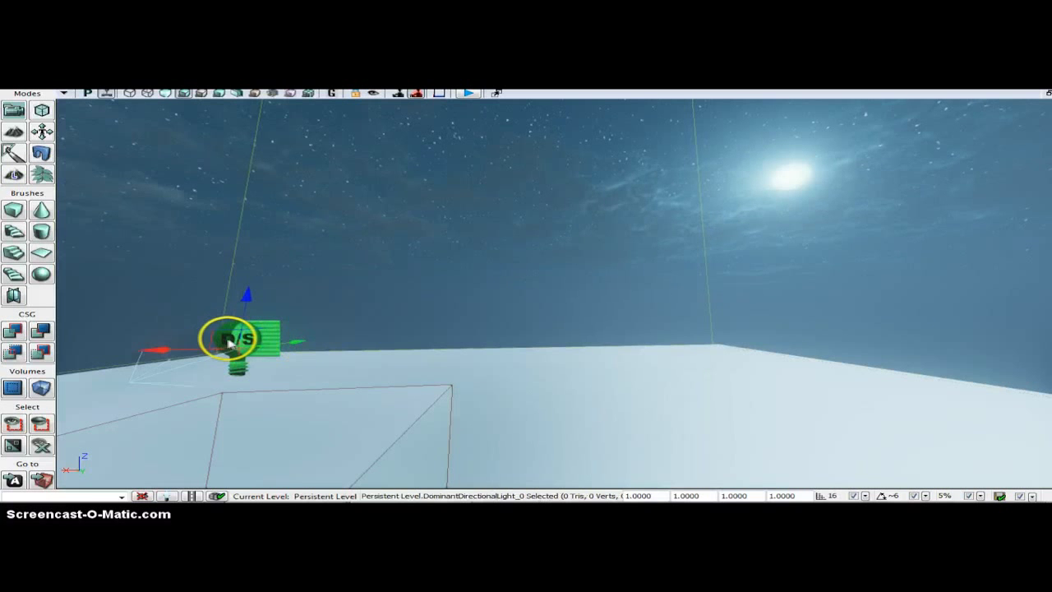
right_click(237, 337)
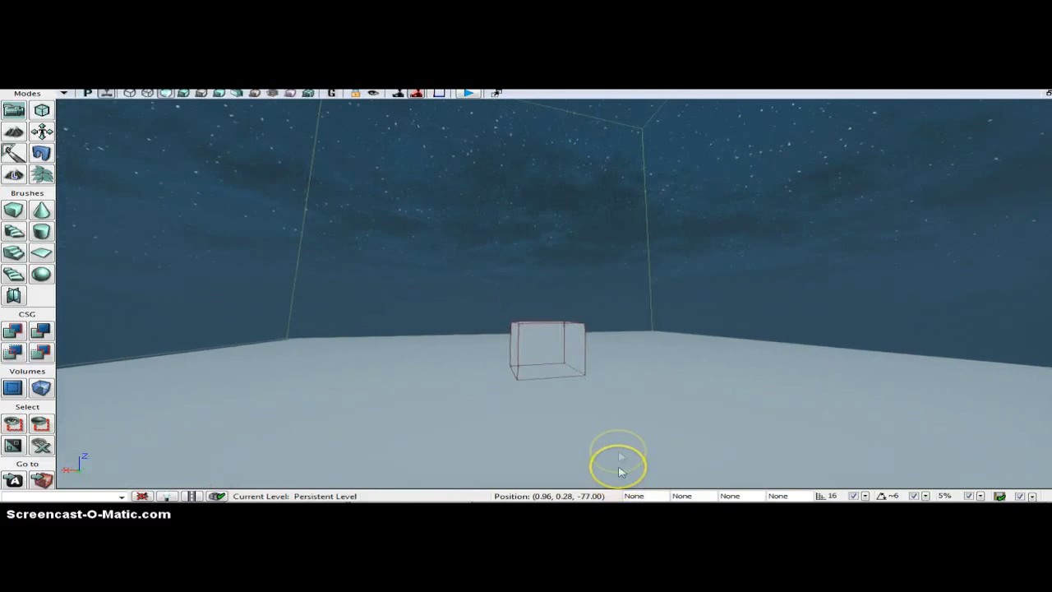
left_click_drag(620, 465, 534, 194)
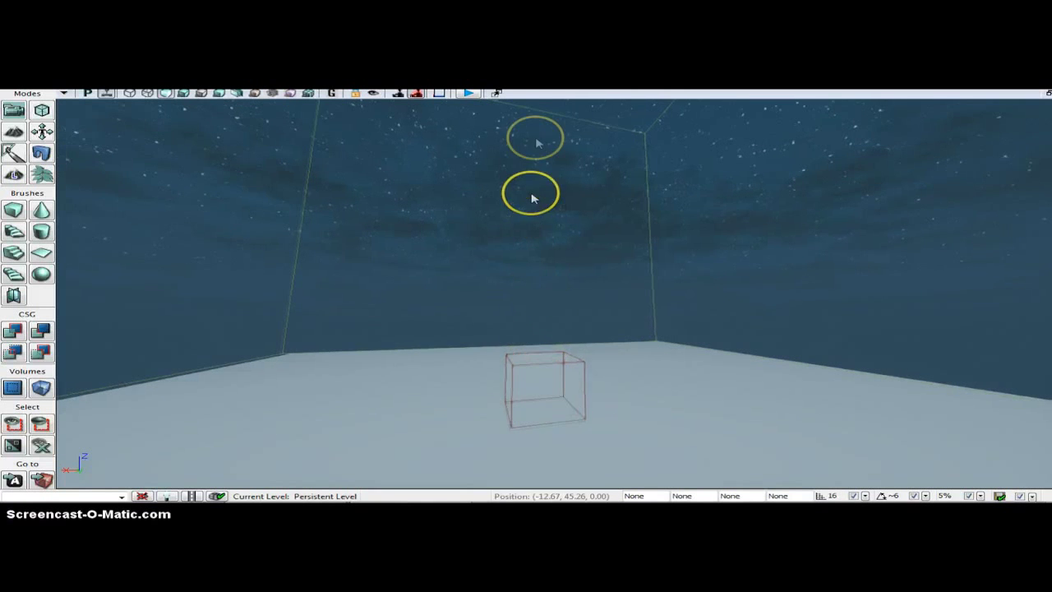